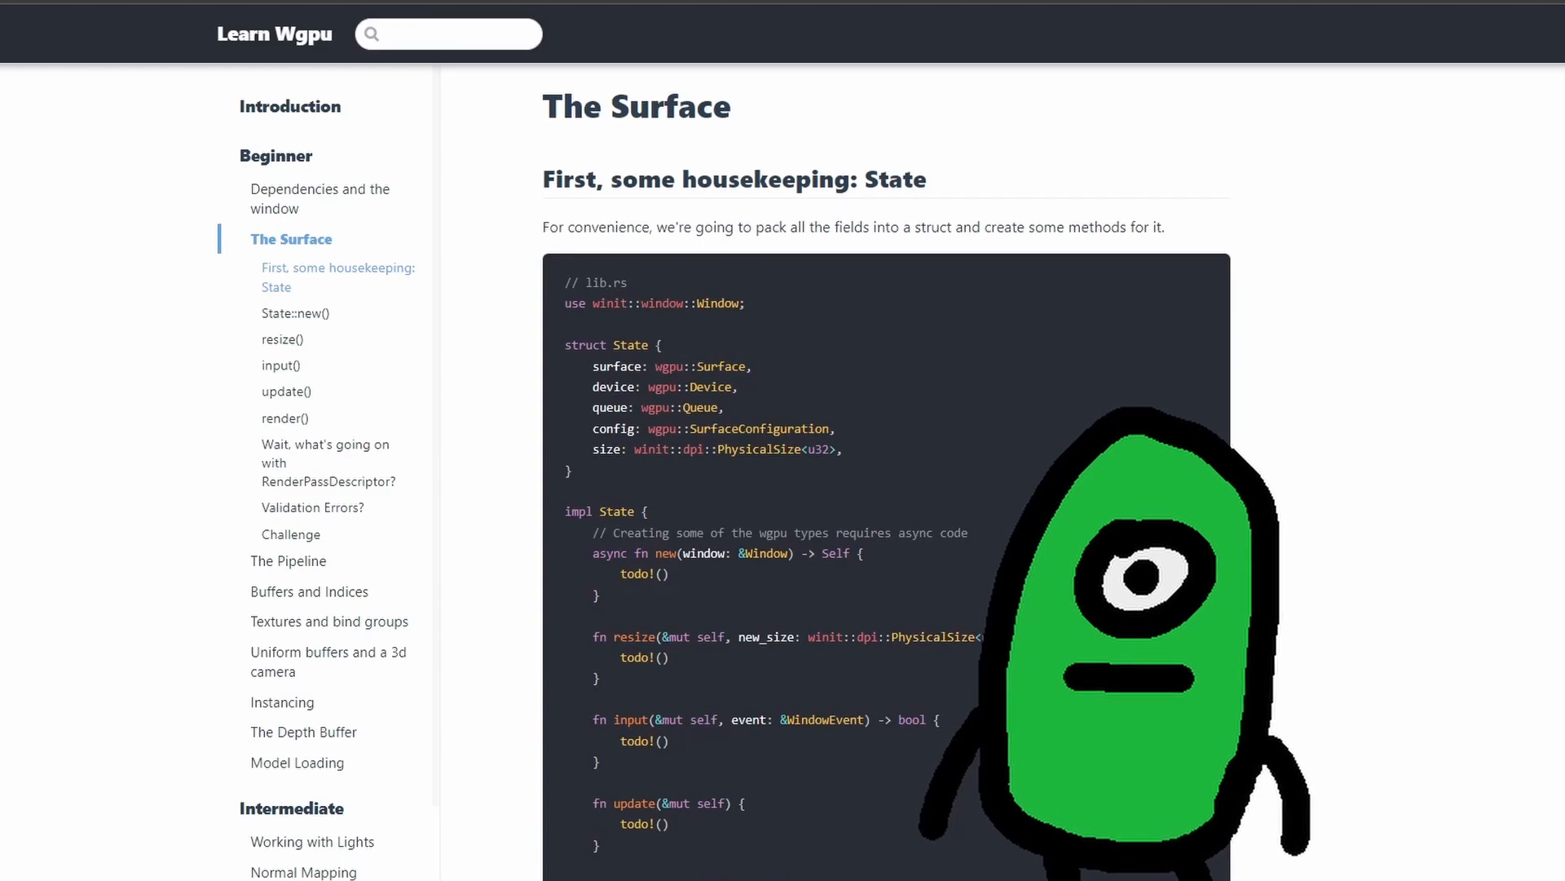
pyautogui.scroll(-3)
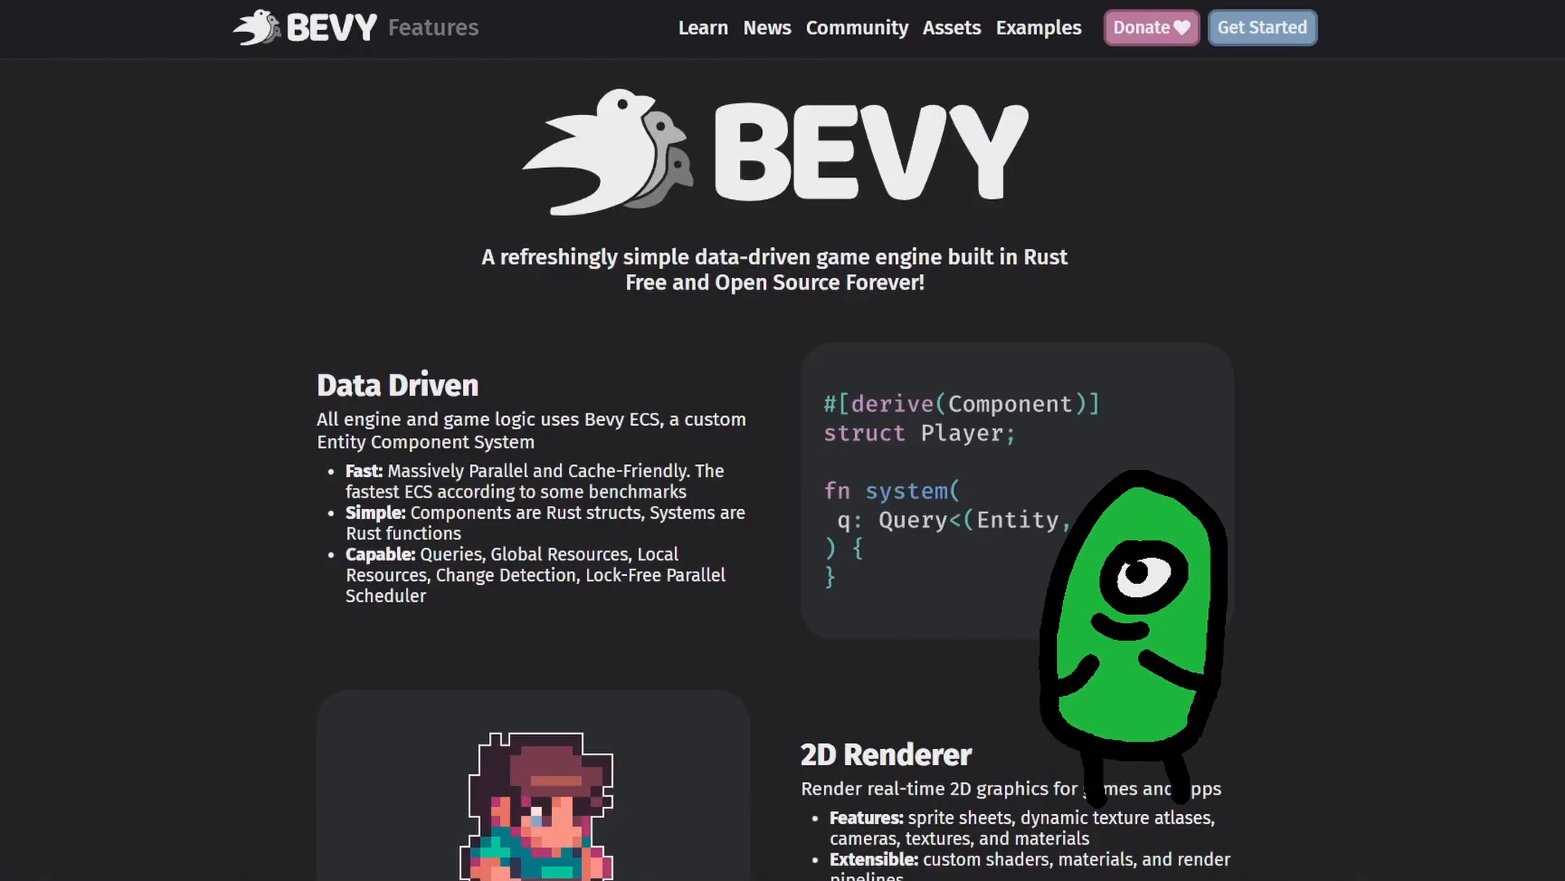
pyautogui.scroll(-3)
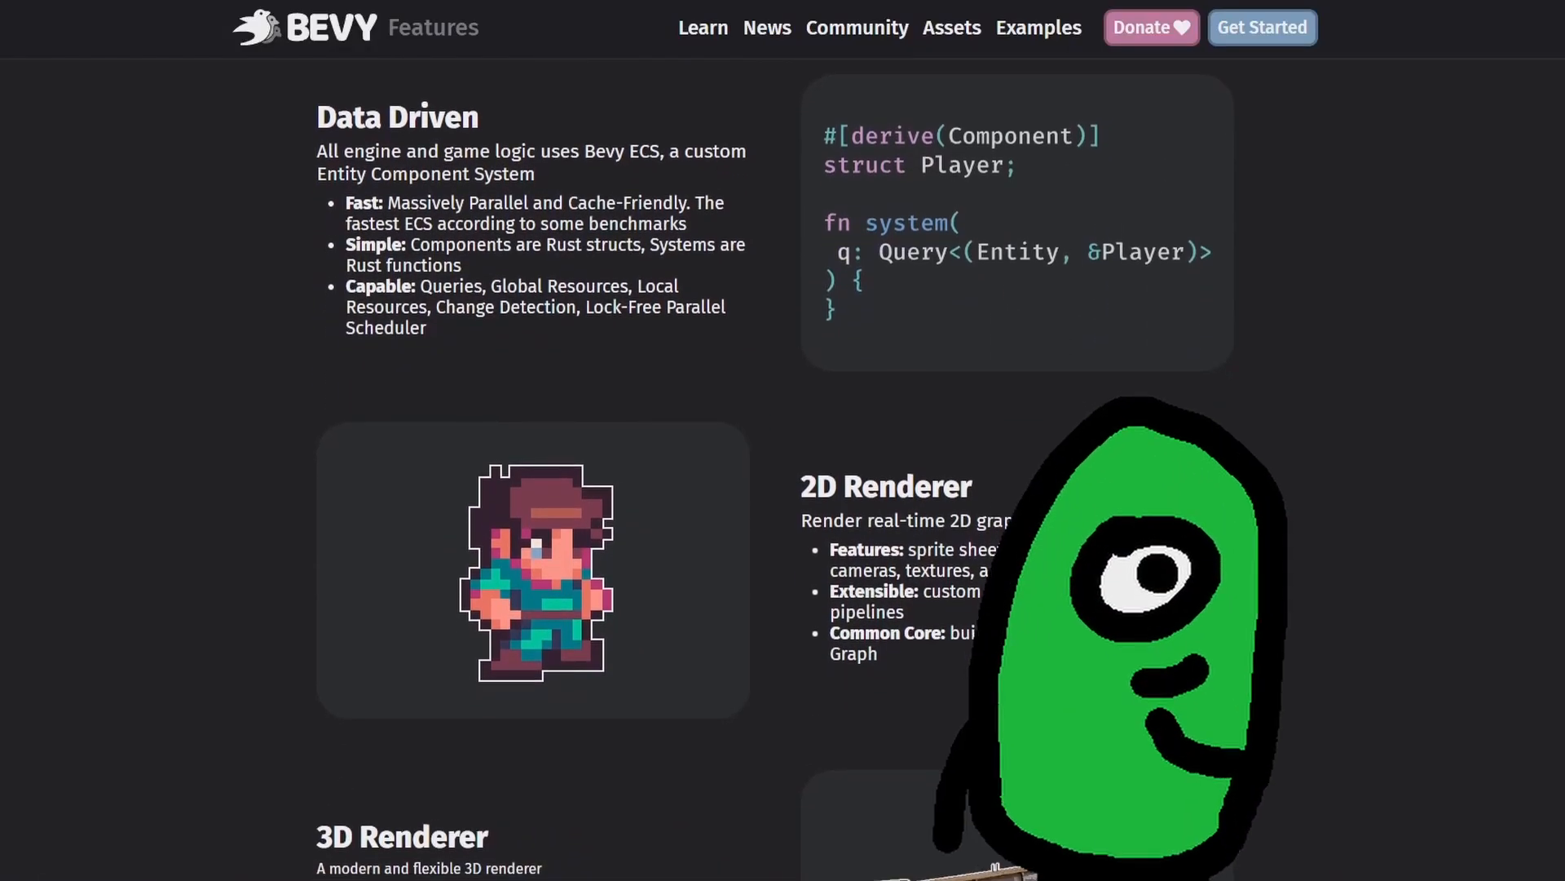